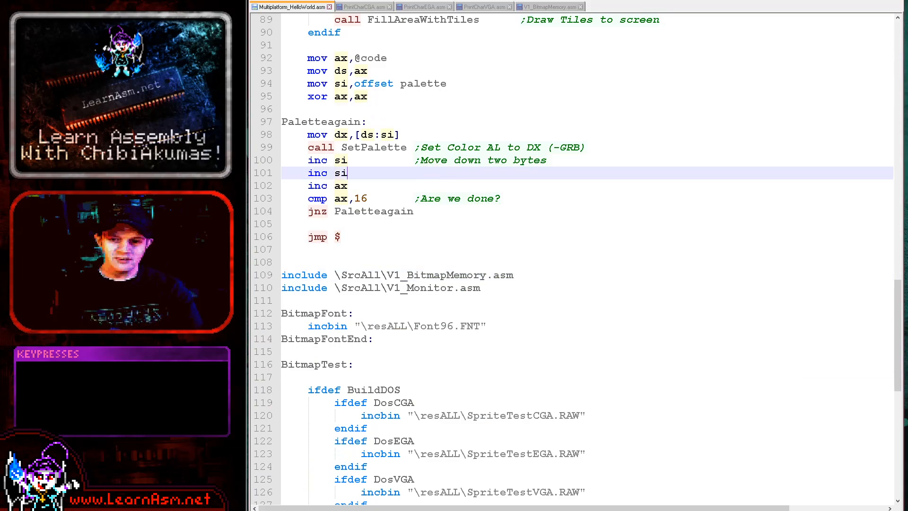
- Assemble the source and run it in DOSBox, drawing the 48-pixel sprite
left_click(432, 44)
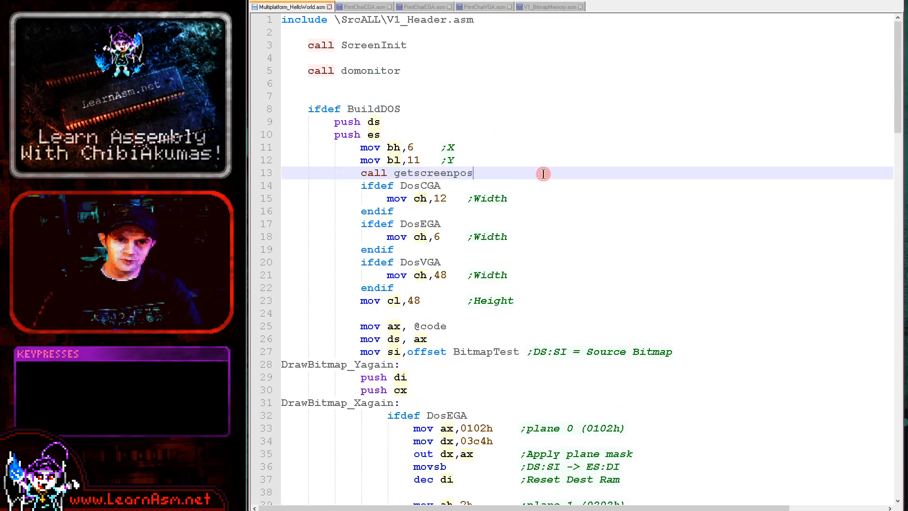
key("F6")
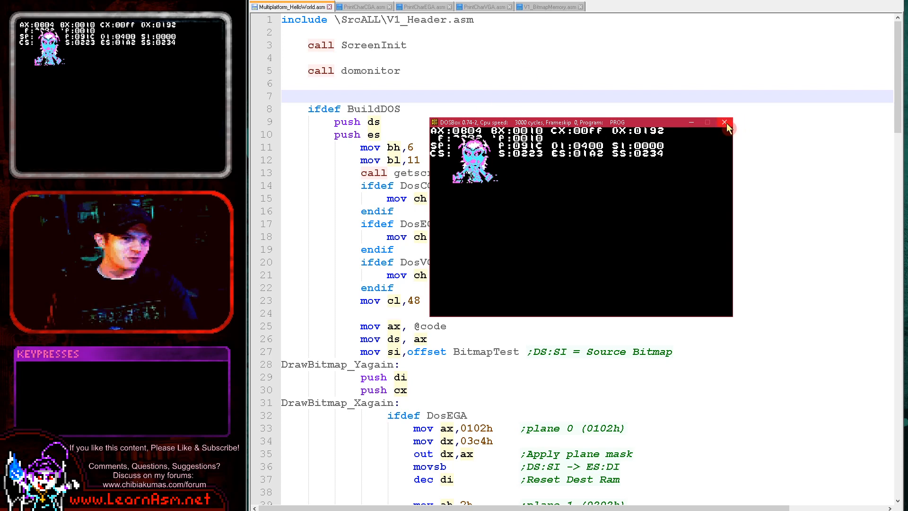
left_click(724, 122)
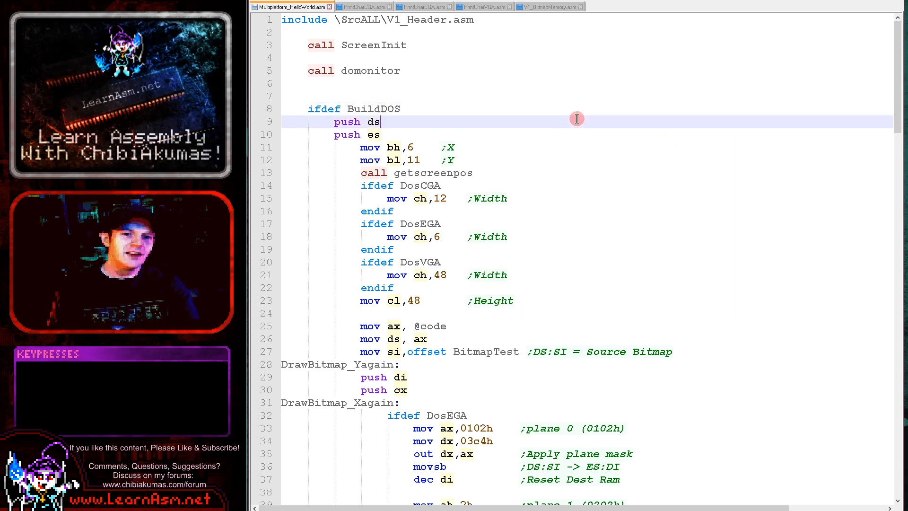
mouse_move(510, 135)
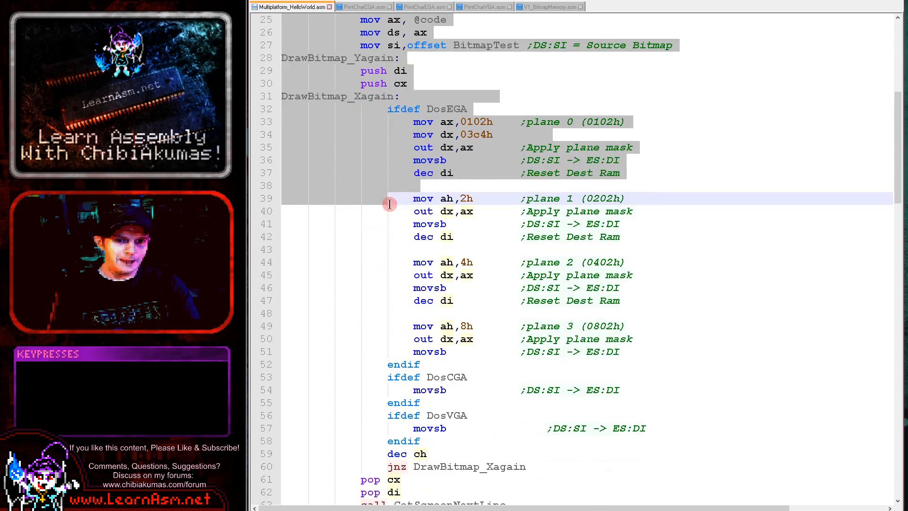
scroll("down", 3)
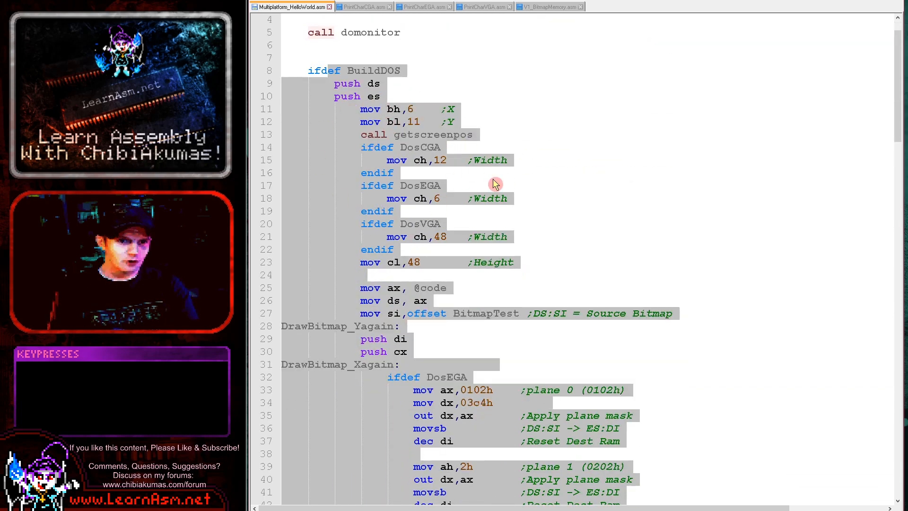
left_click(411, 109)
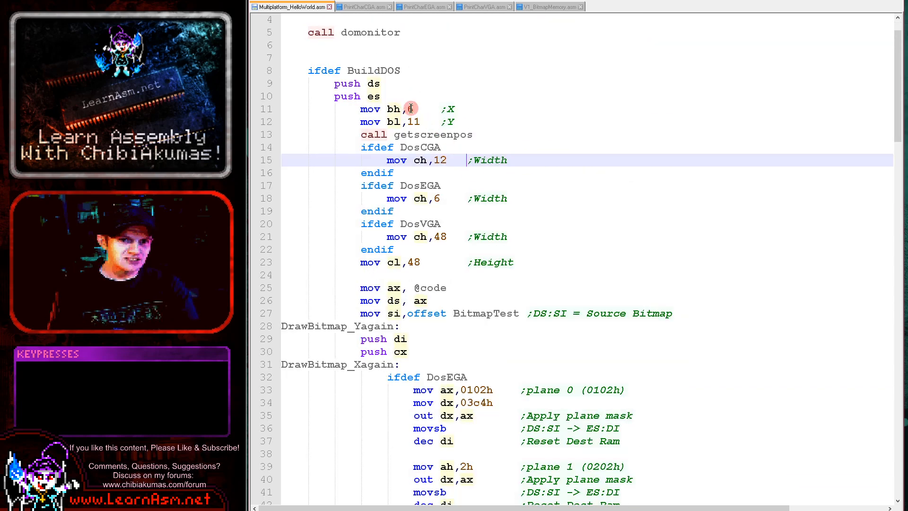
type("6")
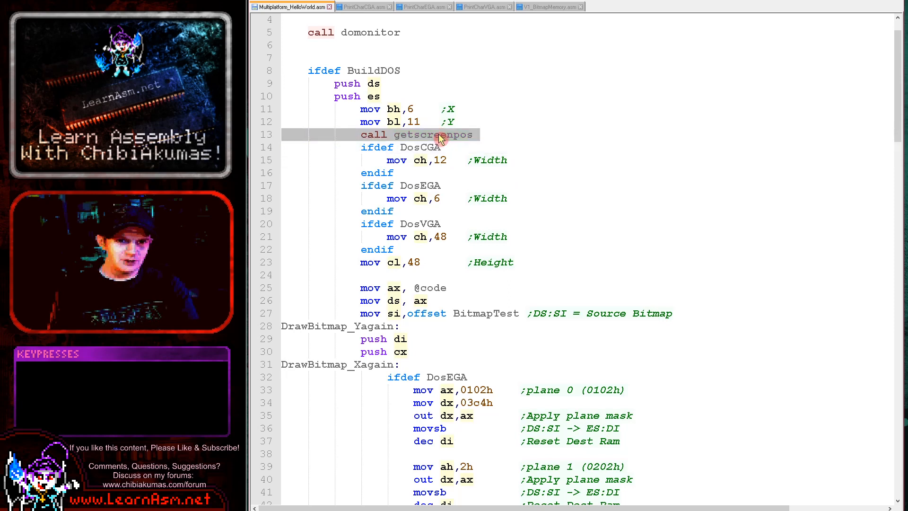
double_click(433, 134)
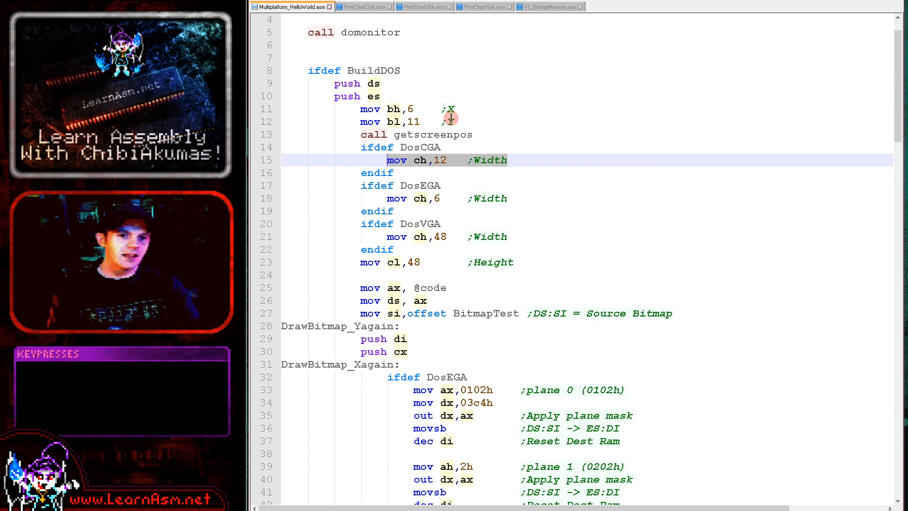
mouse_move(440, 303)
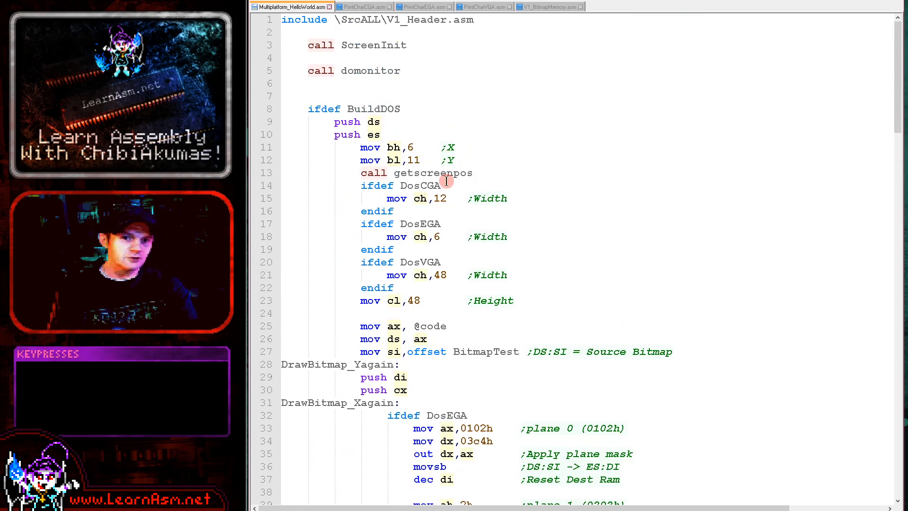
double_click(440, 198)
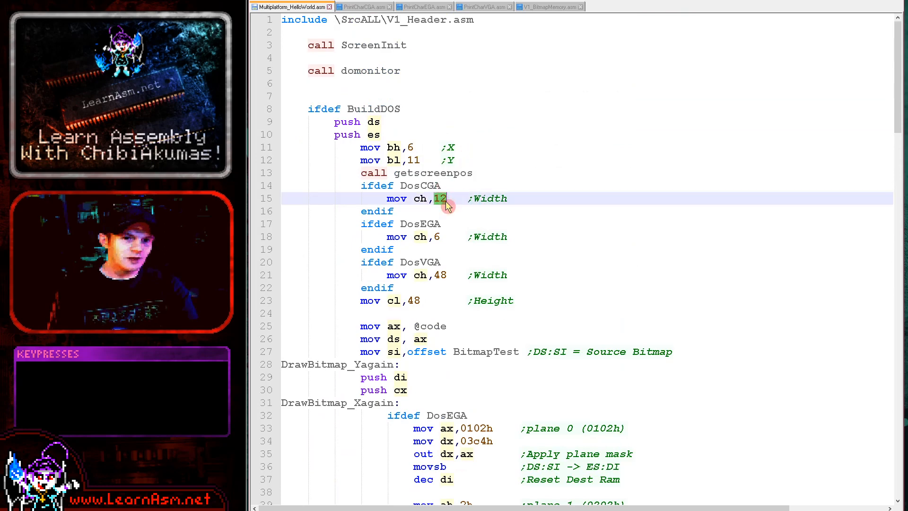
scroll("down", 3)
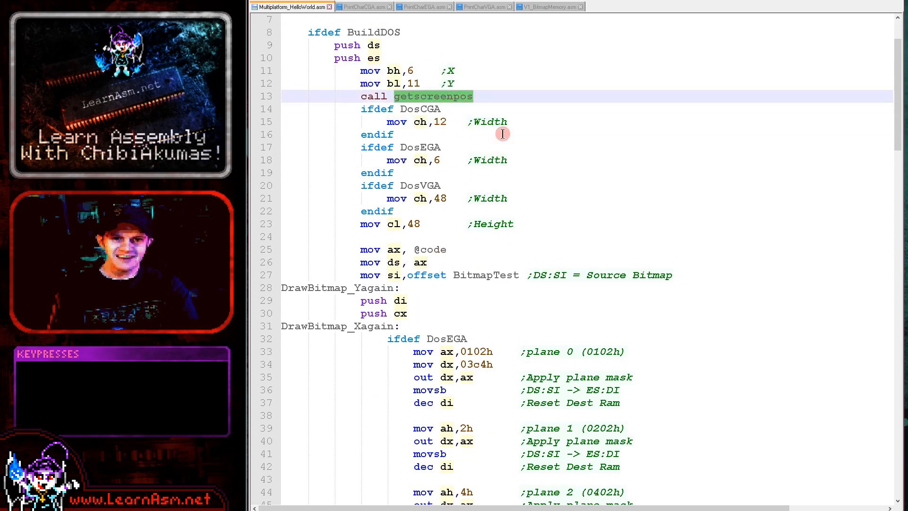
mouse_move(568, 158)
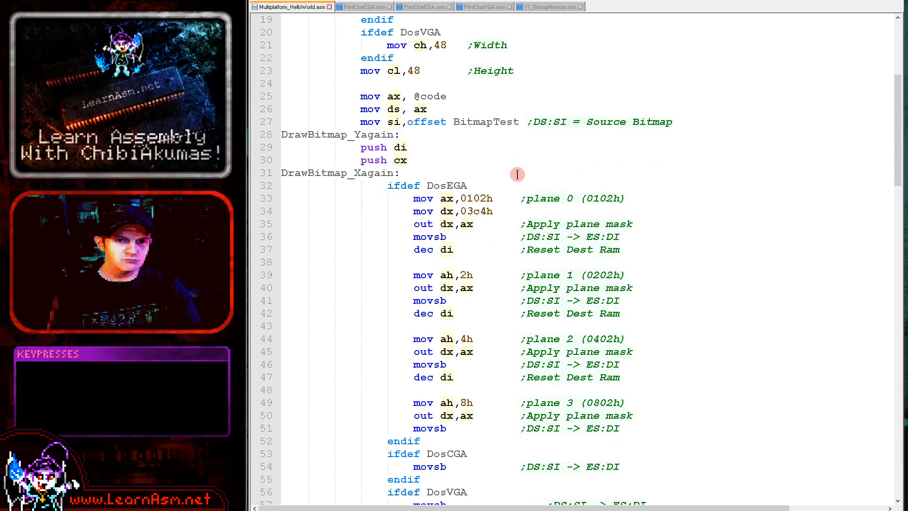
scroll("down", 3)
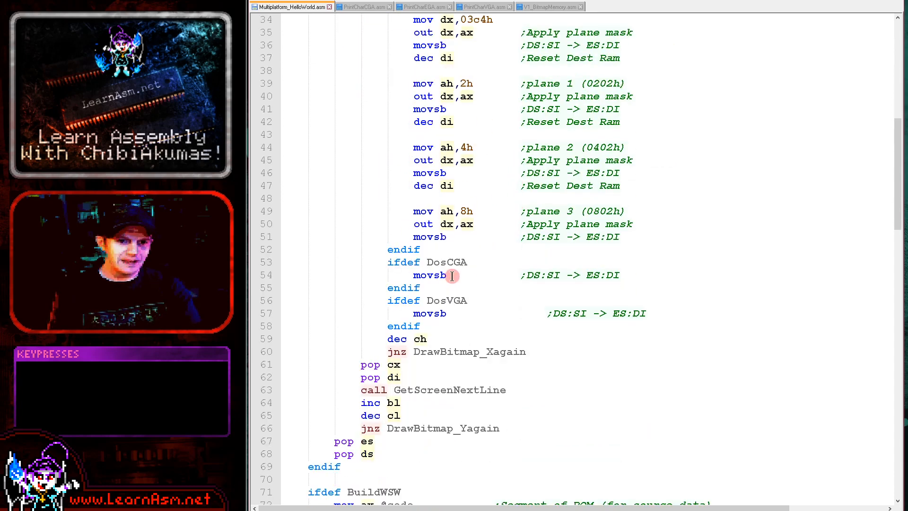
left_click(452, 274)
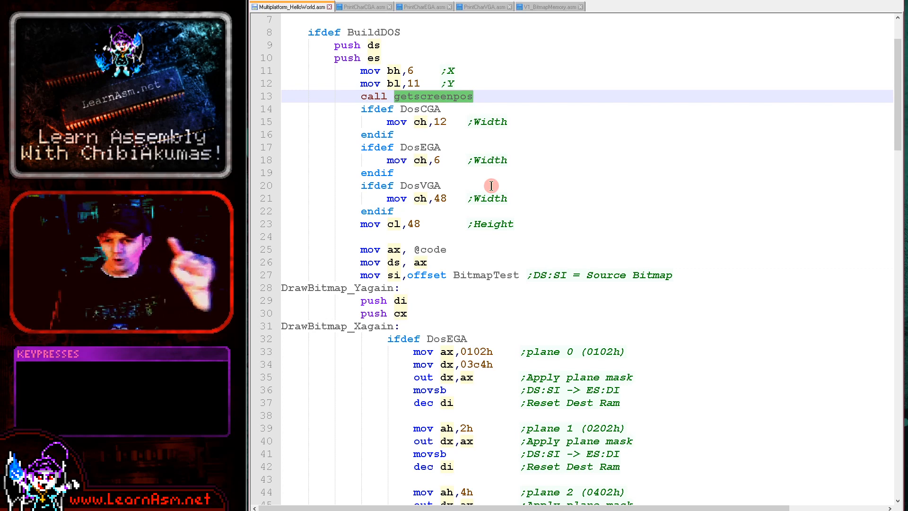
mouse_move(483, 275)
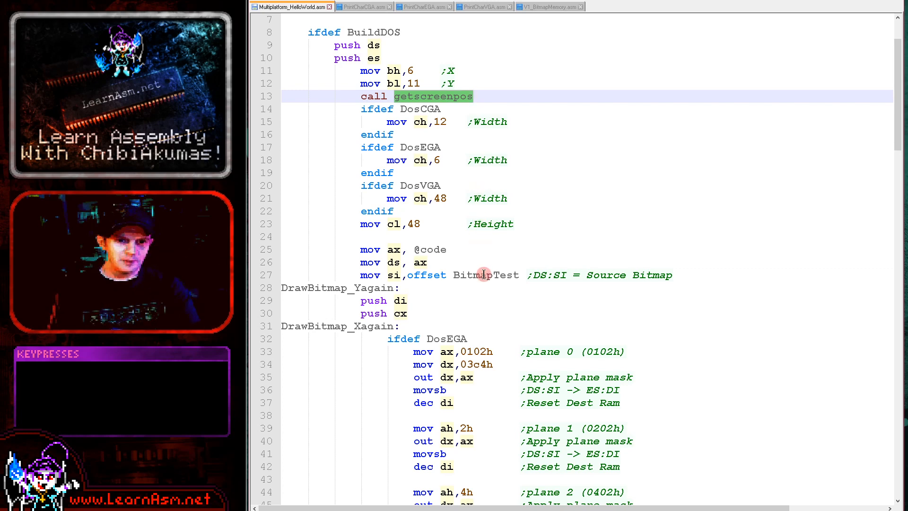
scroll("down", 3)
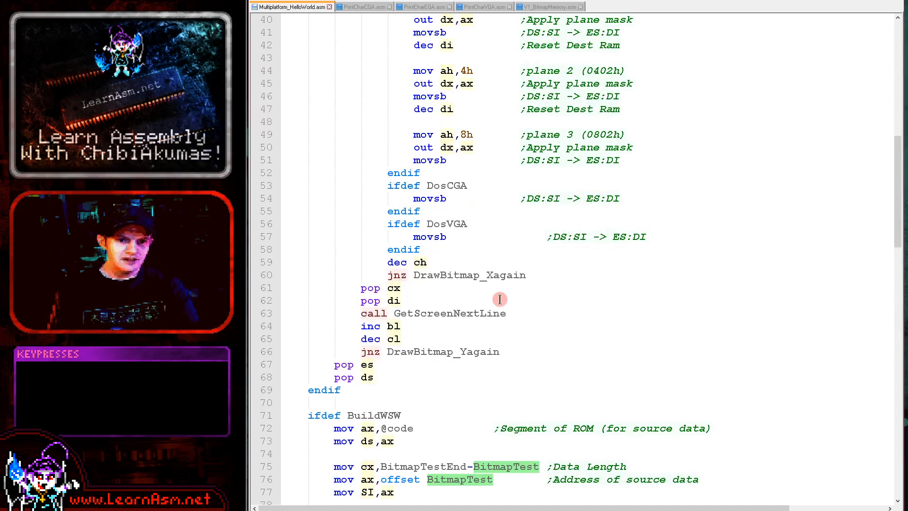
scroll("down", 3)
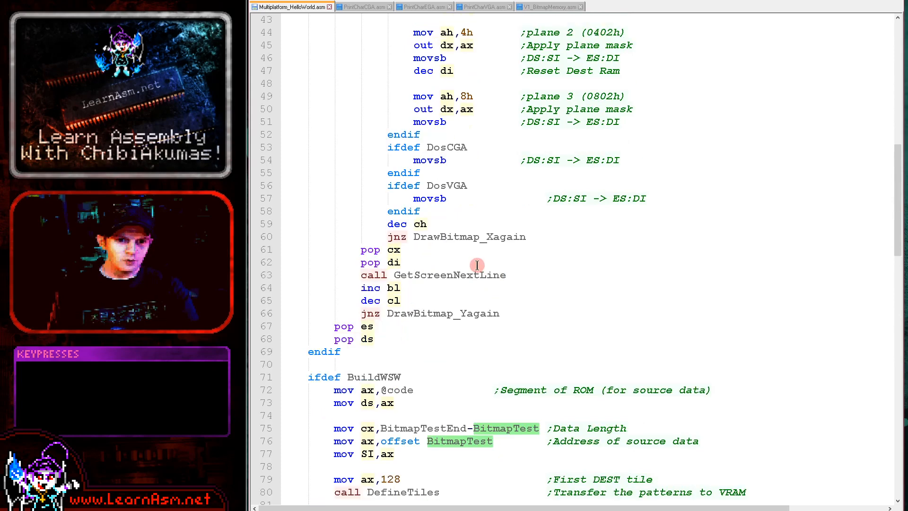
left_click(449, 275)
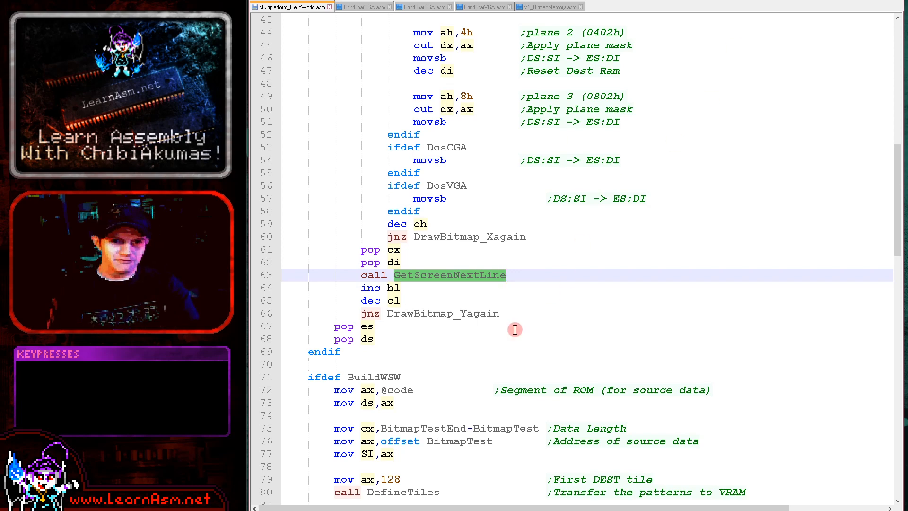
left_click(491, 314)
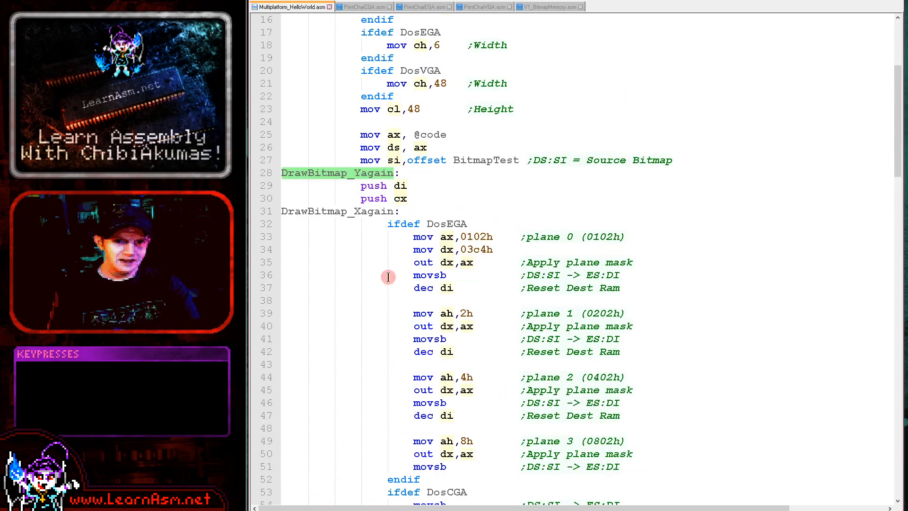
scroll("down", 3)
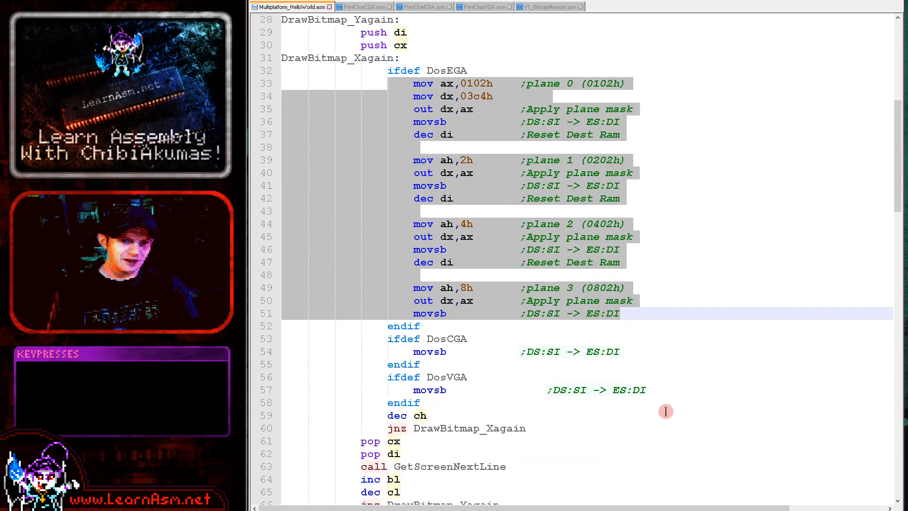
mouse_move(529, 384)
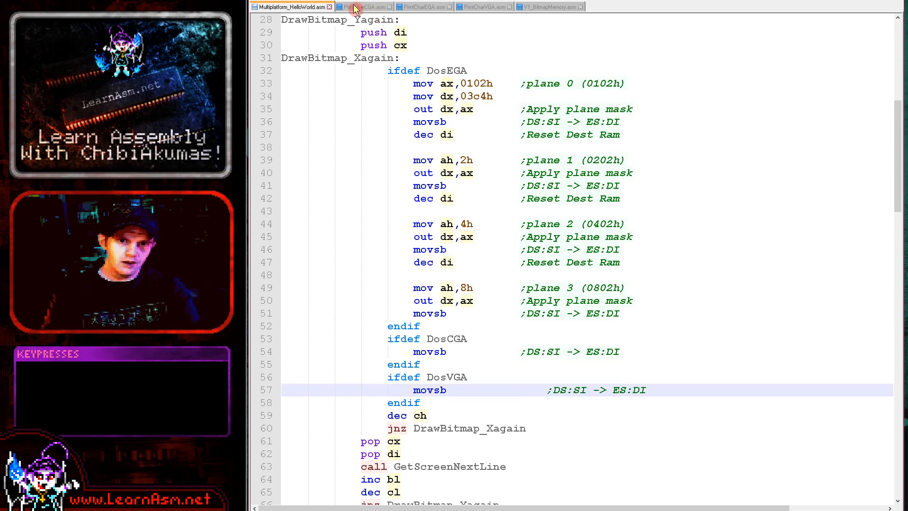
left_click(363, 7)
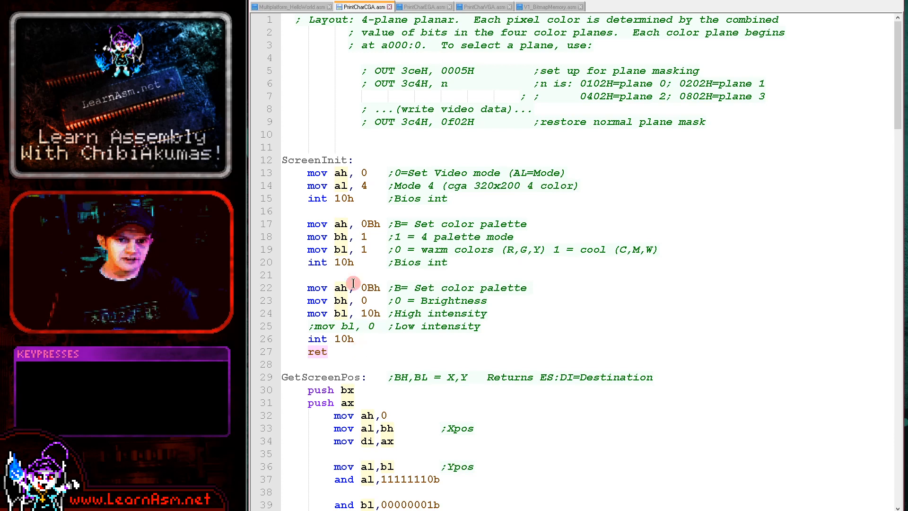
left_click_drag(355, 283, 375, 361)
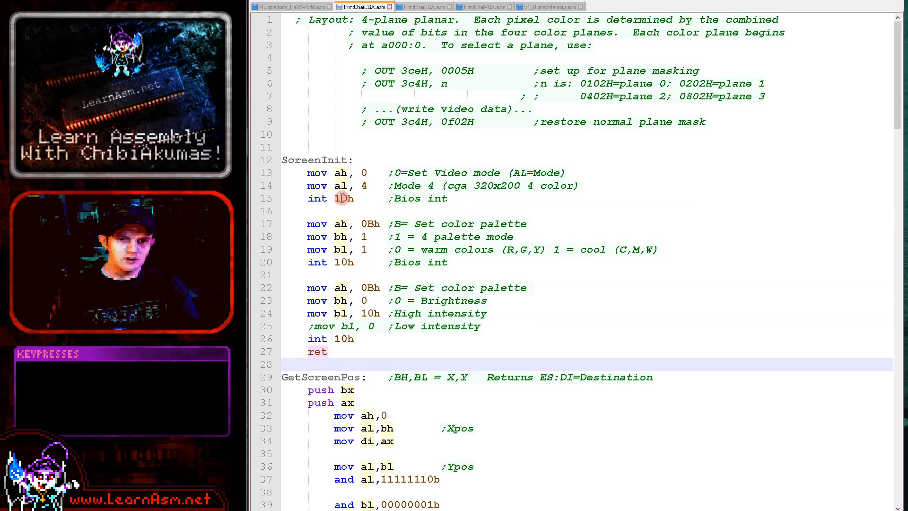
left_click(342, 199)
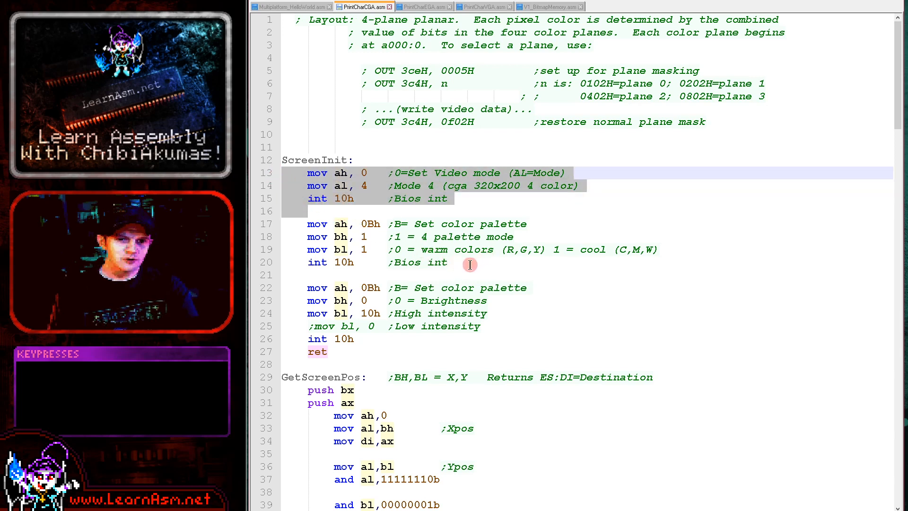
mouse_move(488, 266)
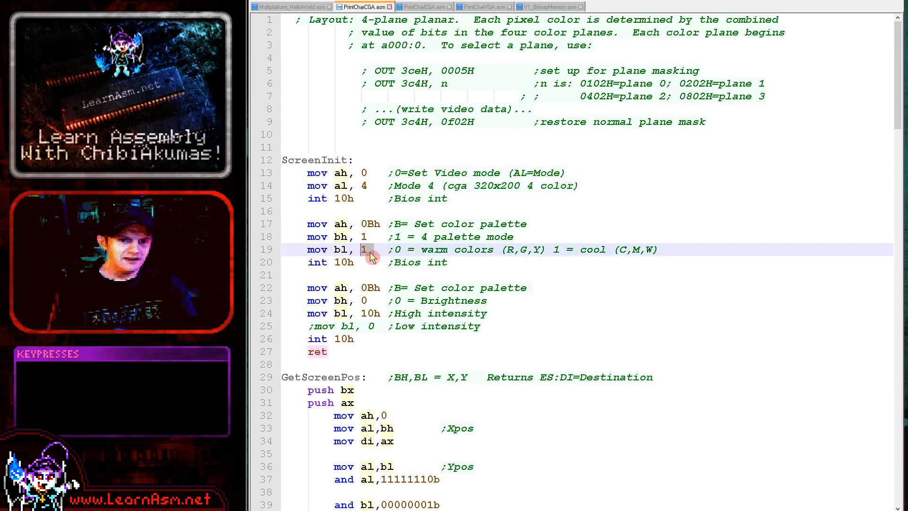
- Build and run the HelloWorld source in DOSBox with the cool palette
left_click(293, 6)
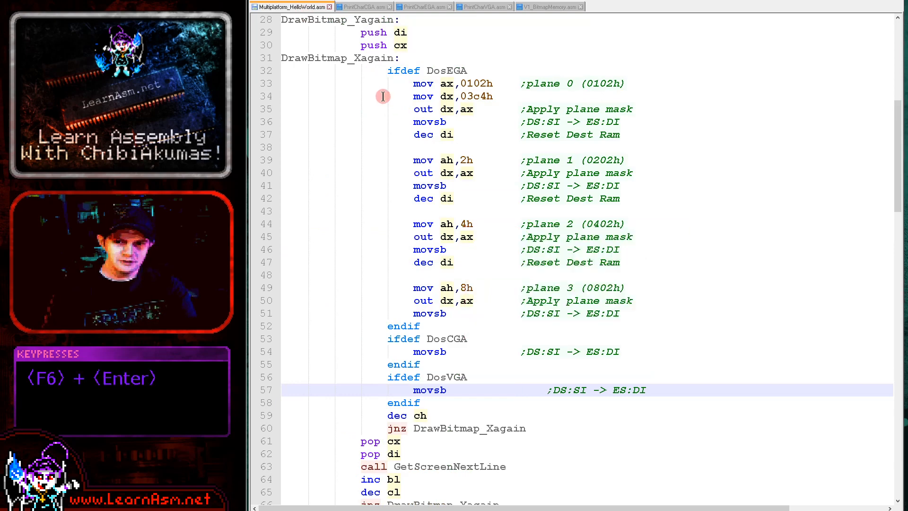
key("F6")
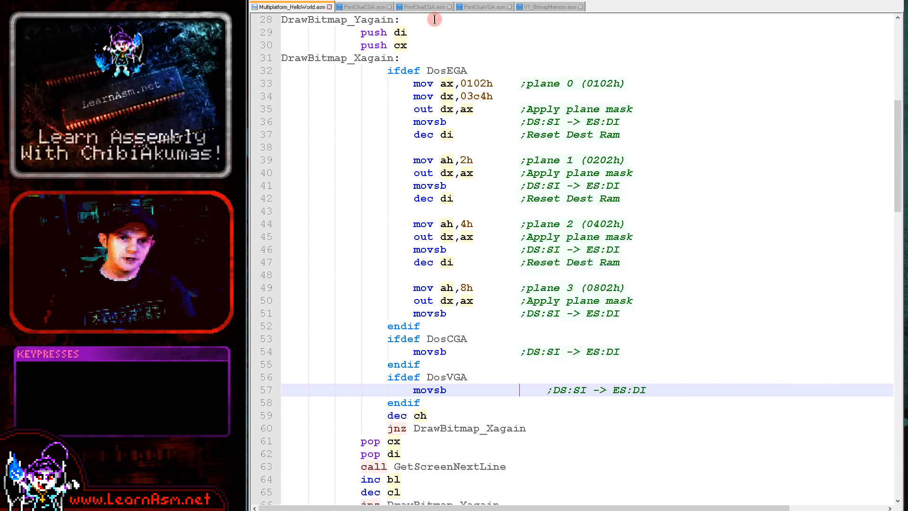
left_click(362, 7)
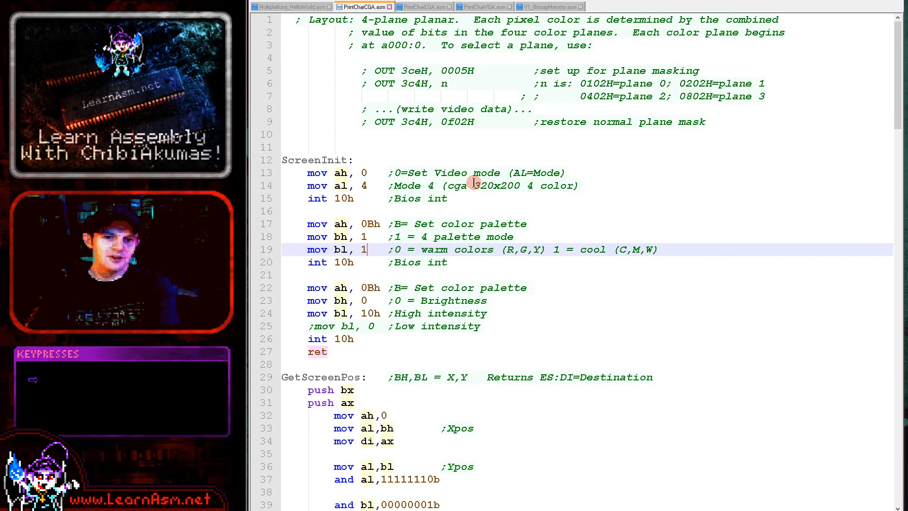
- Set the CGA palette value to 0 for warm colours, rerun, and close DOSBox
type("0")
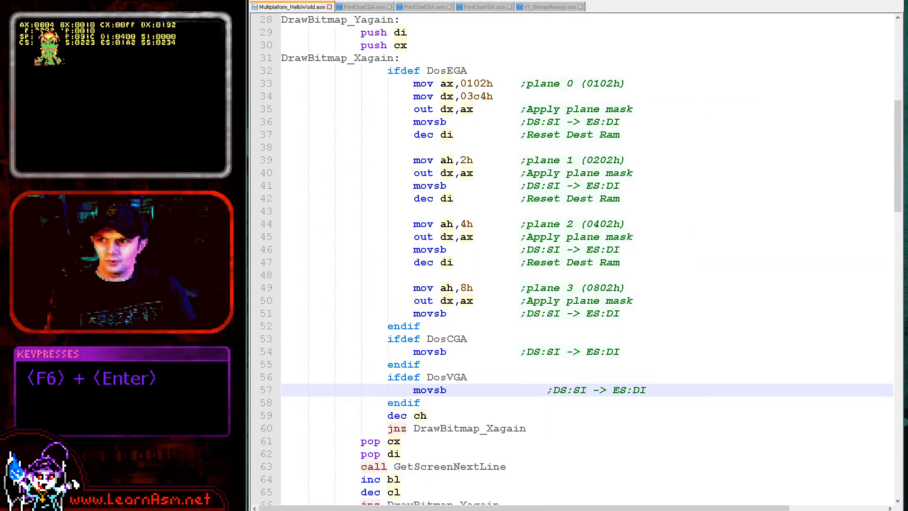
key("f6")
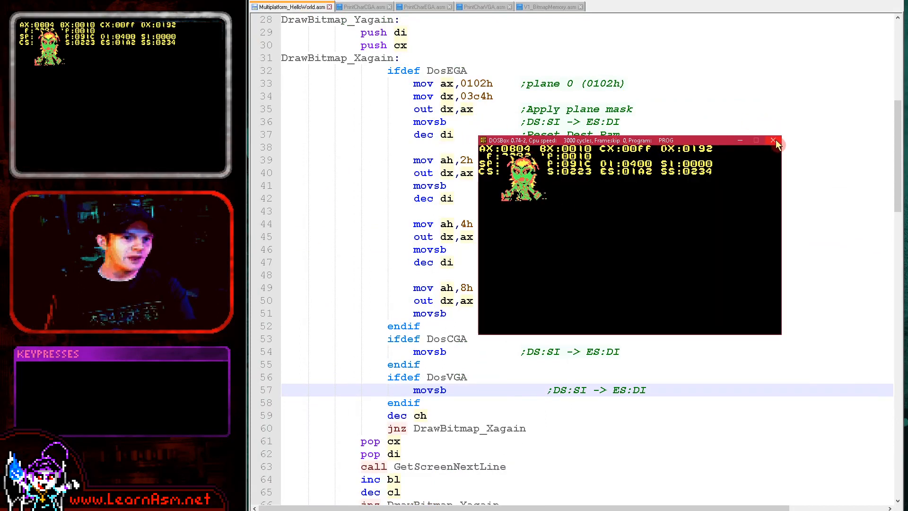
left_click(362, 6)
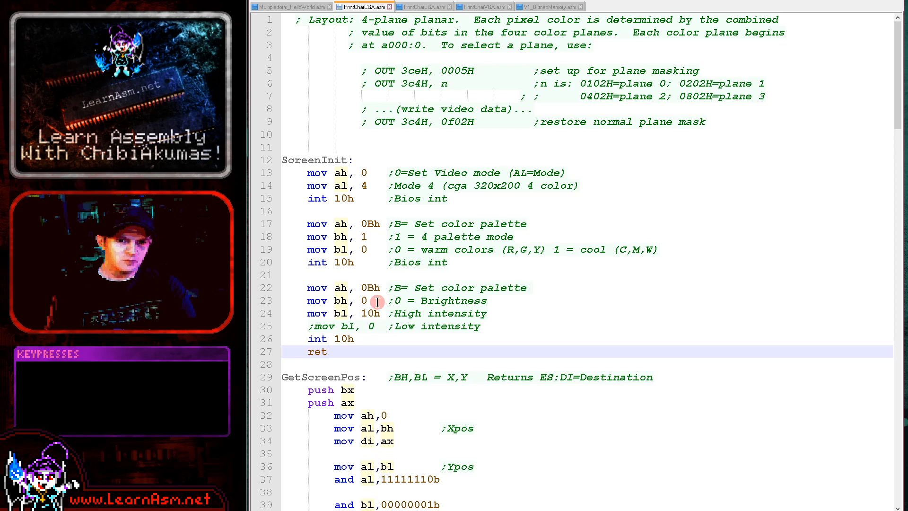
- Edit the palette and intensity lines in PrintCharCGA.asm, run, and close DOSBox
left_click(365, 301)
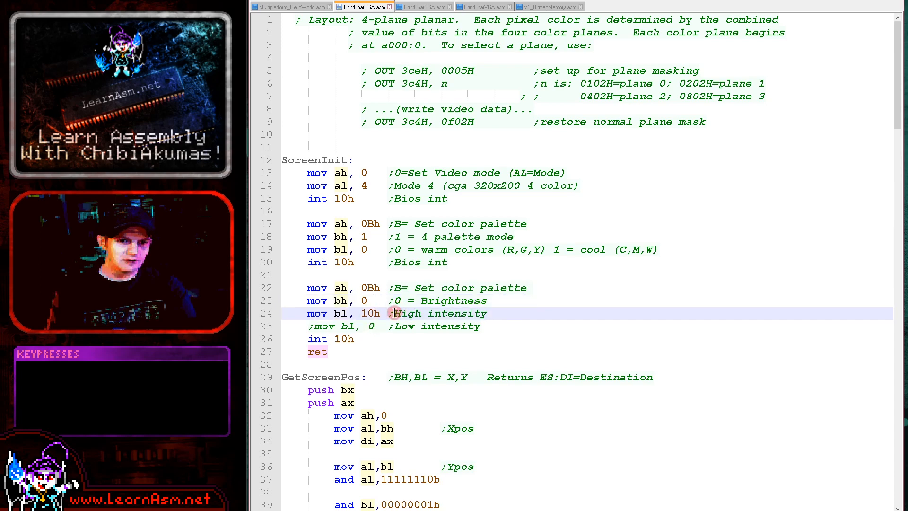
left_click(461, 351)
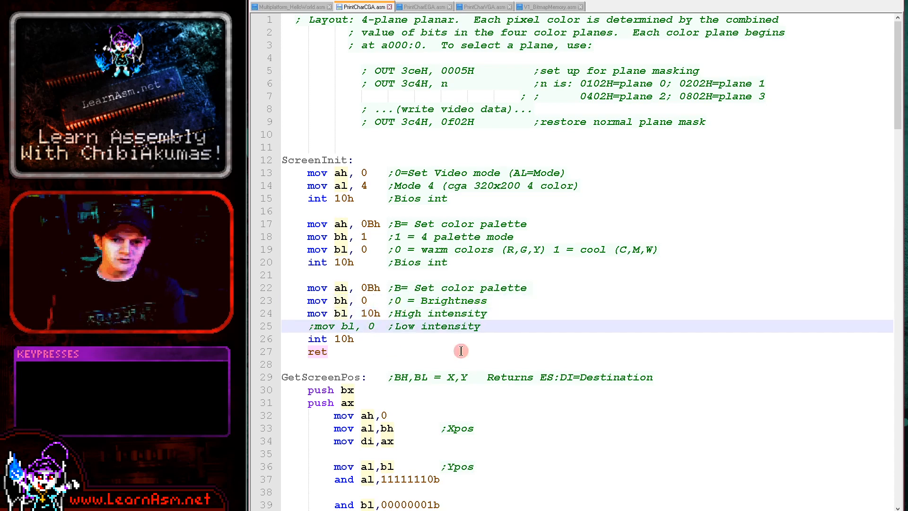
key("Delete")
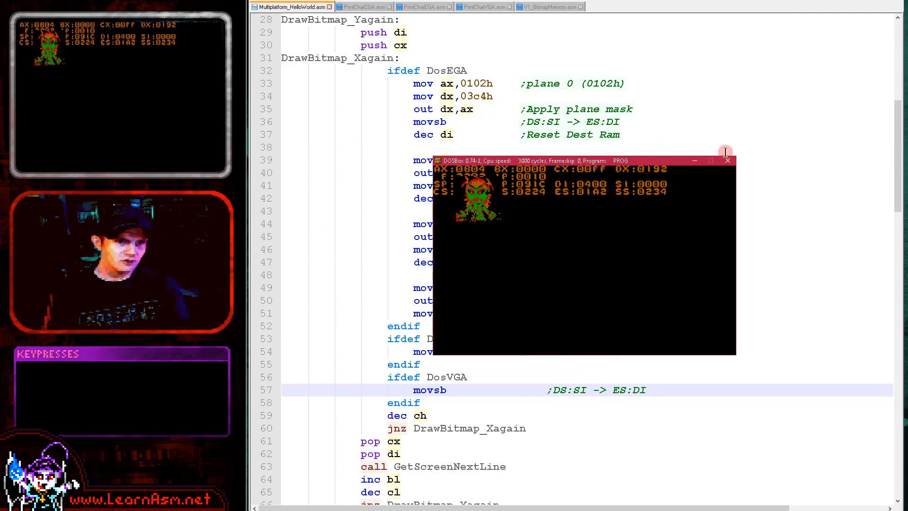
left_click(727, 160)
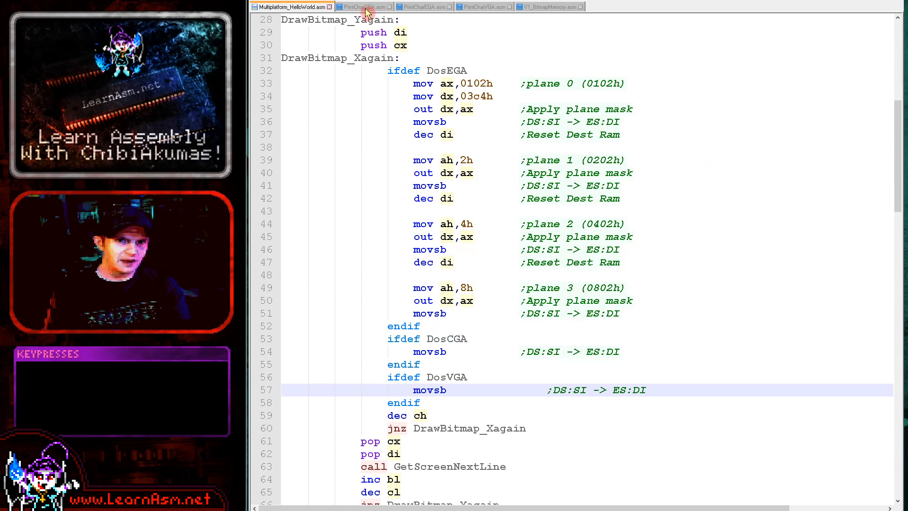
- Undo the brightness edits, restore the cool palette, and rerun the program
left_click(364, 6)
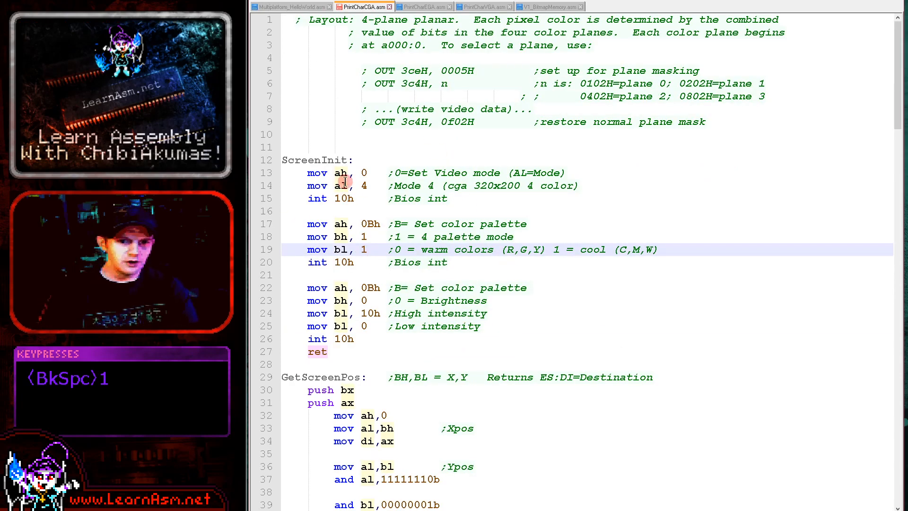
left_click(290, 7)
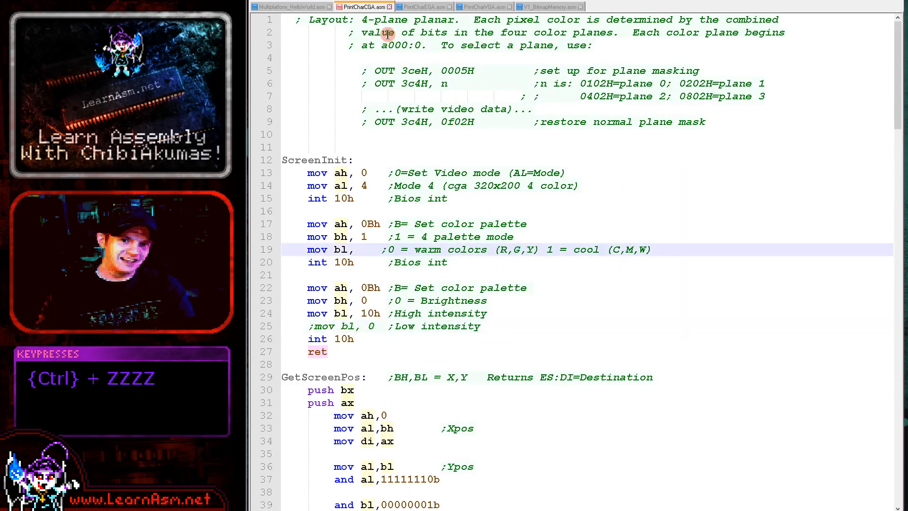
key("f6")
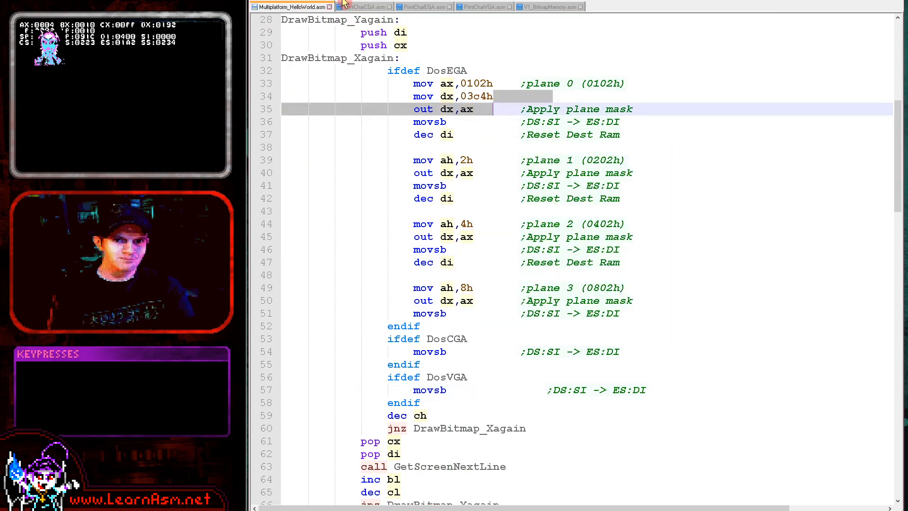
left_click(363, 6)
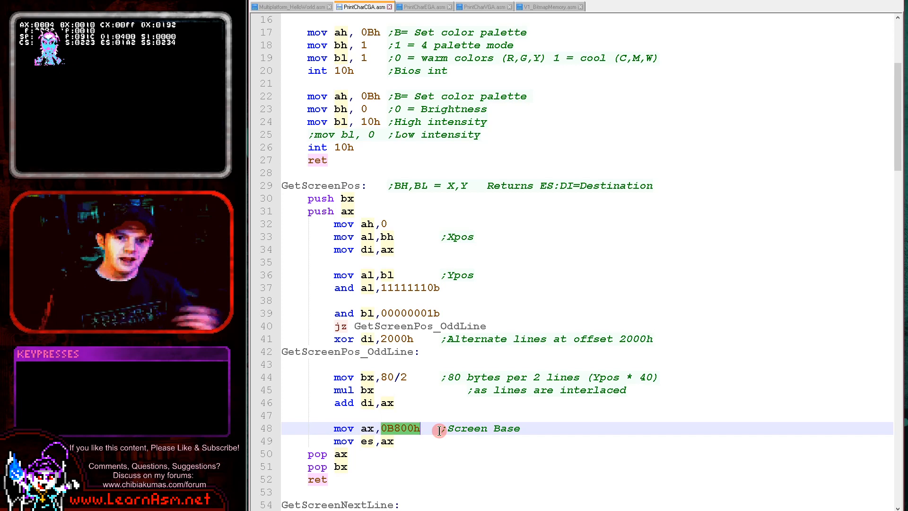
mouse_move(515, 144)
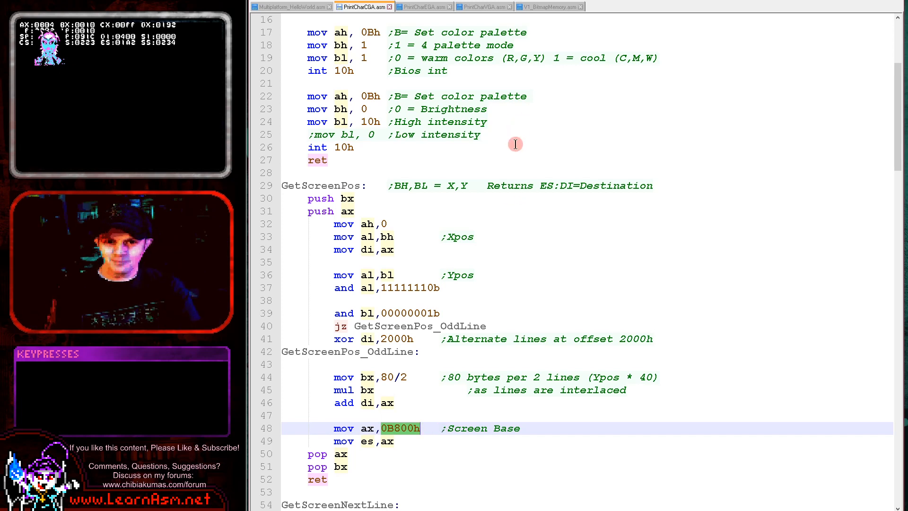
mouse_move(428, 288)
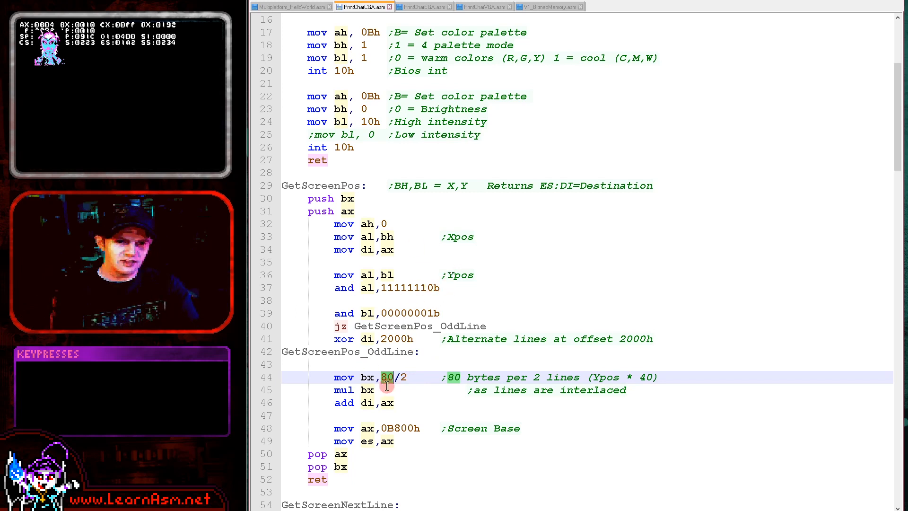
mouse_move(415, 367)
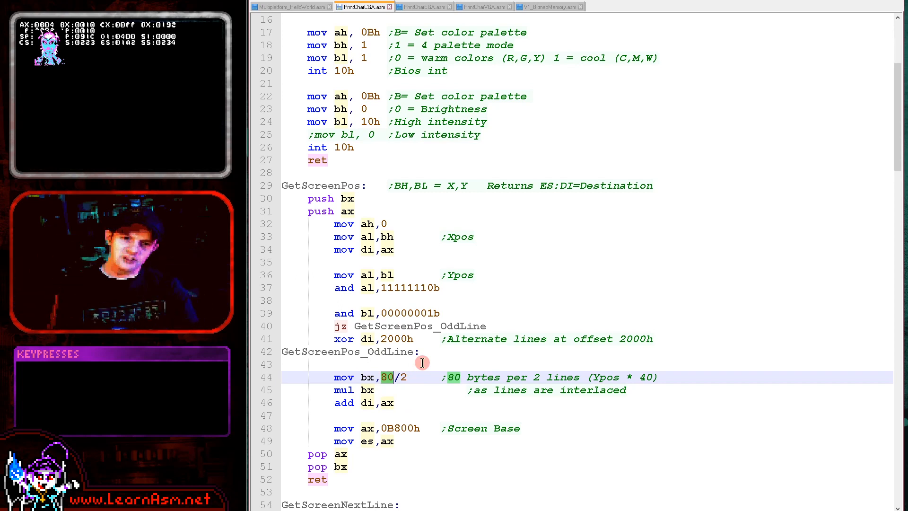
mouse_move(372, 341)
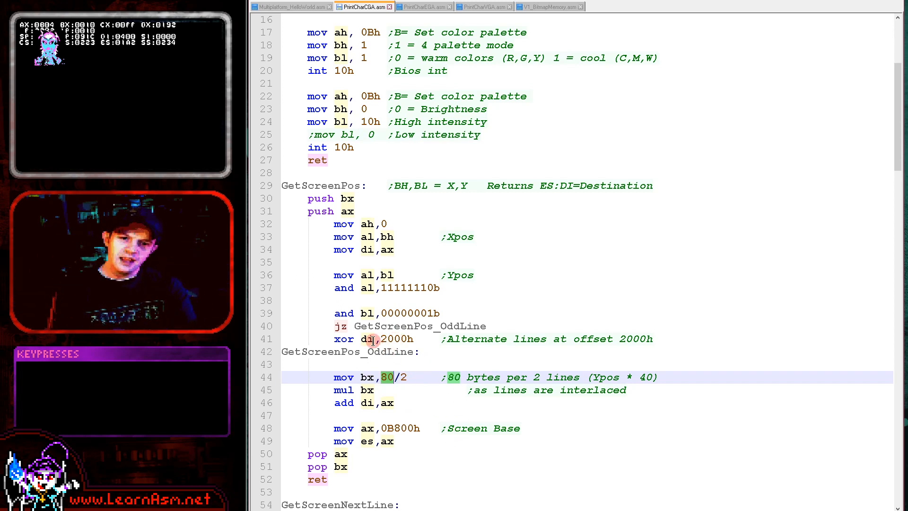
left_click(386, 339)
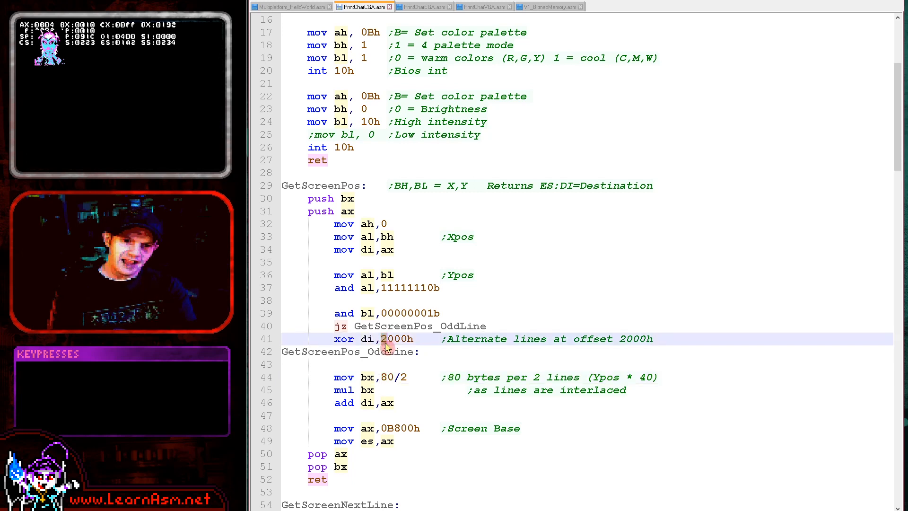
double_click(398, 339)
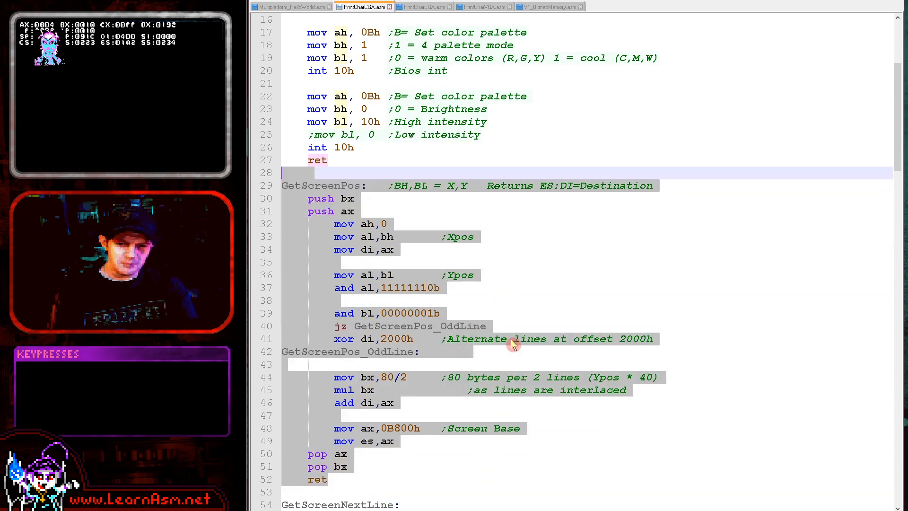
- Review GetScreenPos in PrintCharCGA.asm from the HelloWorld source
left_click(290, 6)
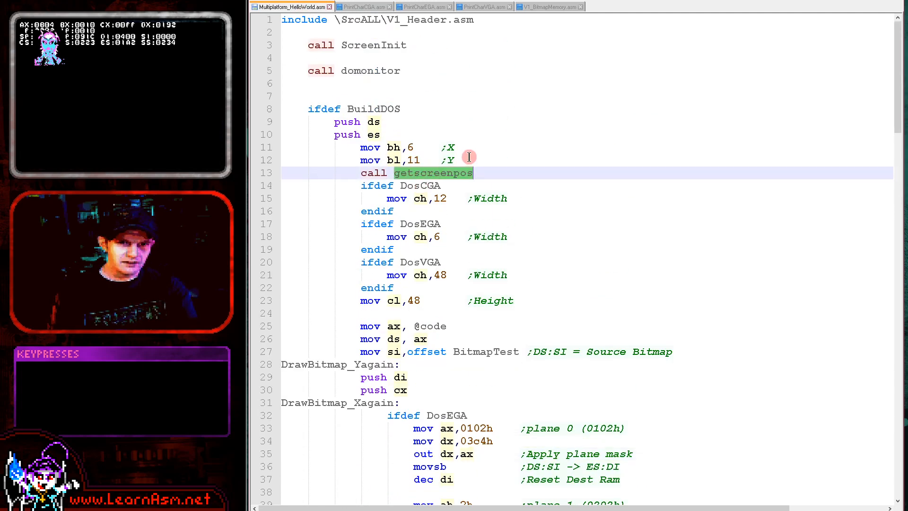
left_click(397, 160)
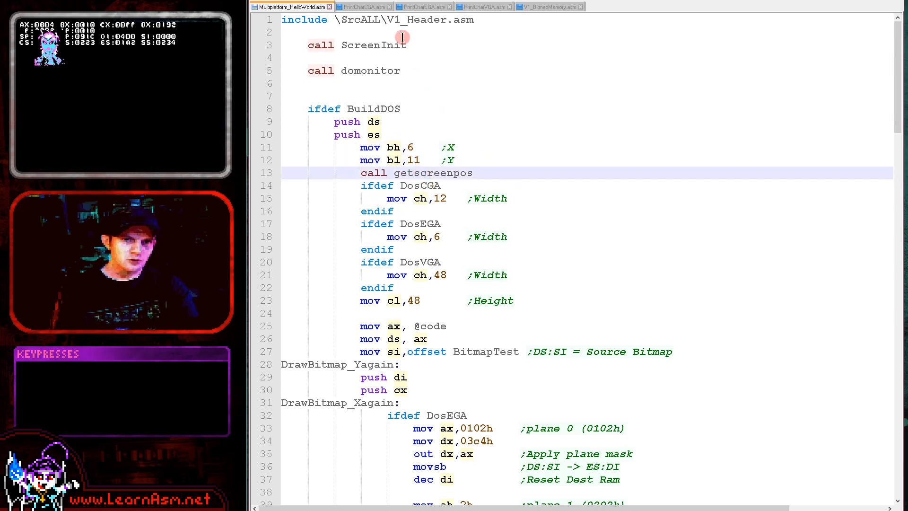
left_click(363, 7)
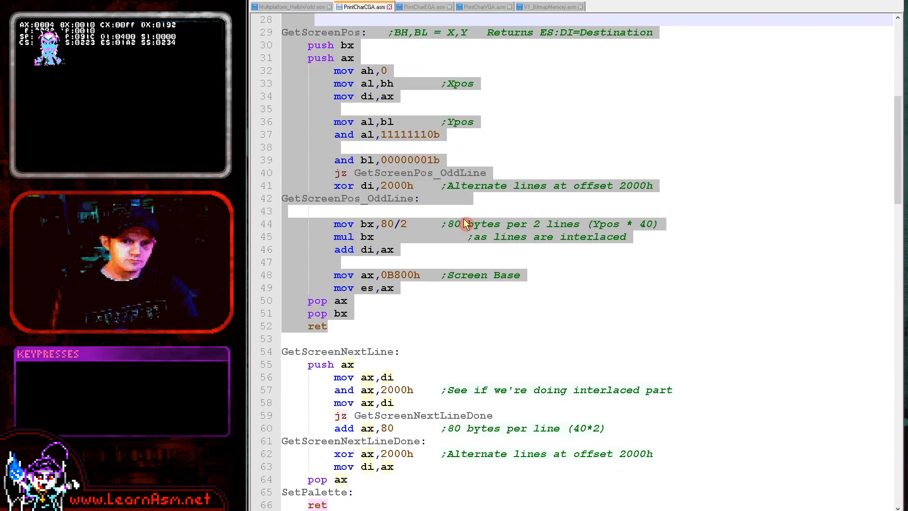
scroll("down", 3)
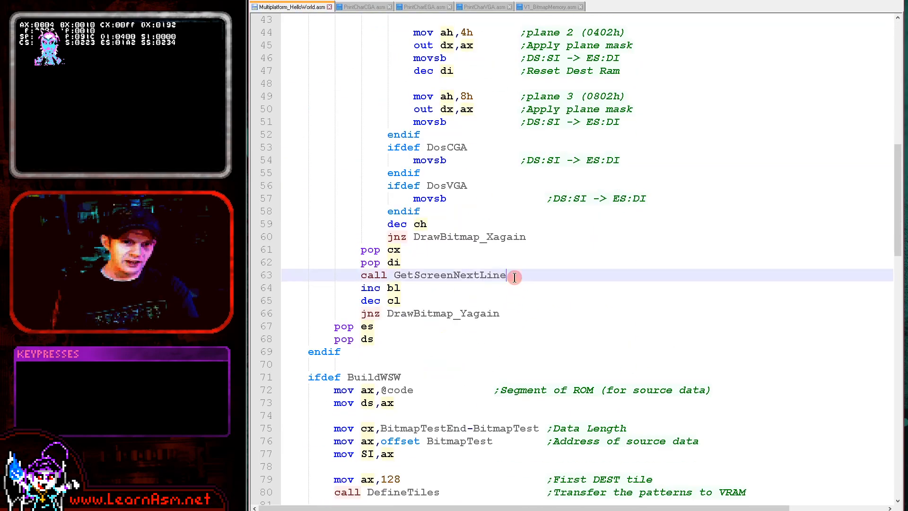
- Review GetScreenNextLine, then return to the HelloWorld bitmap drawing loop
left_click(364, 6)
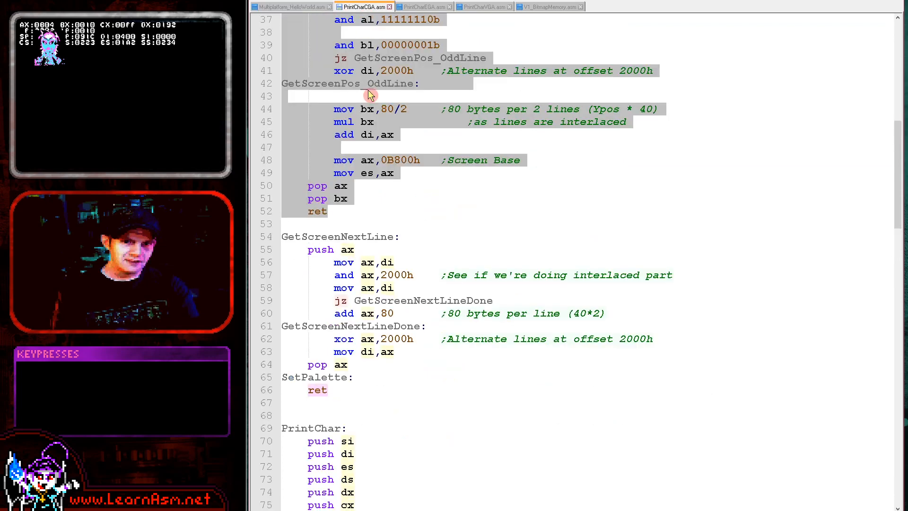
mouse_move(506, 307)
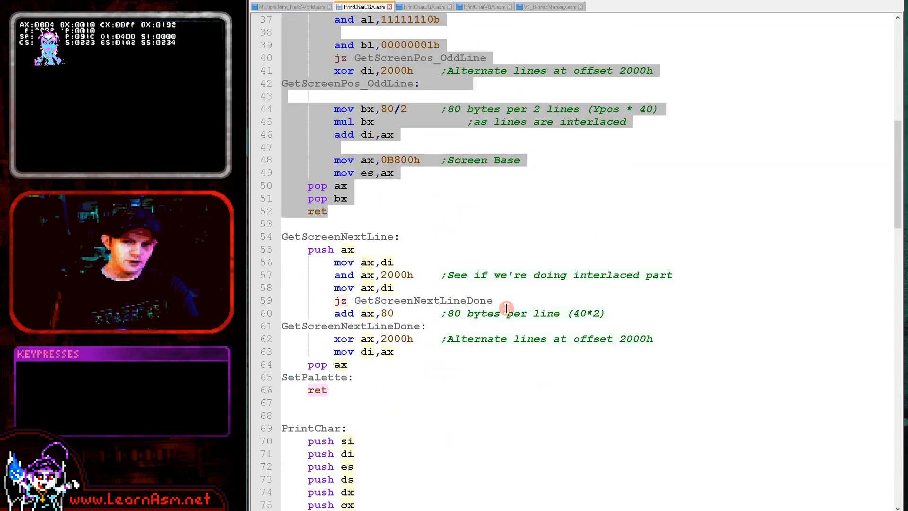
mouse_move(418, 297)
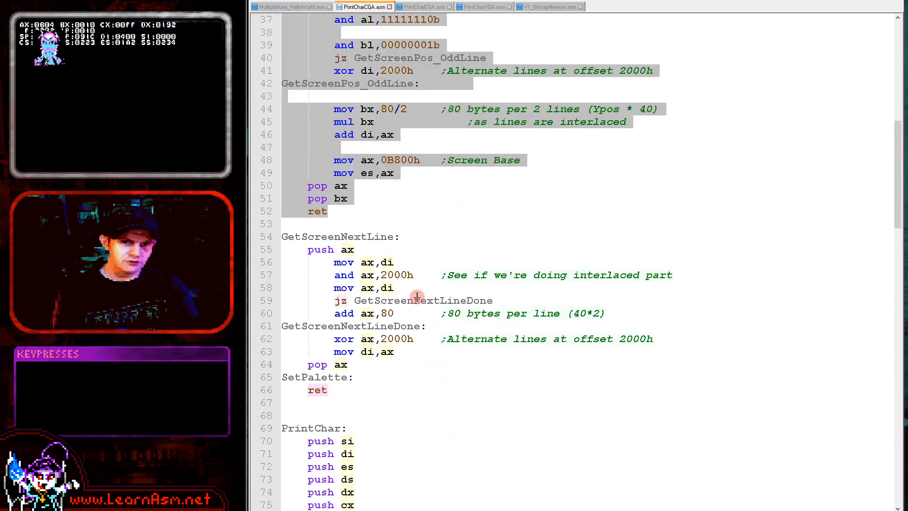
left_click(366, 262)
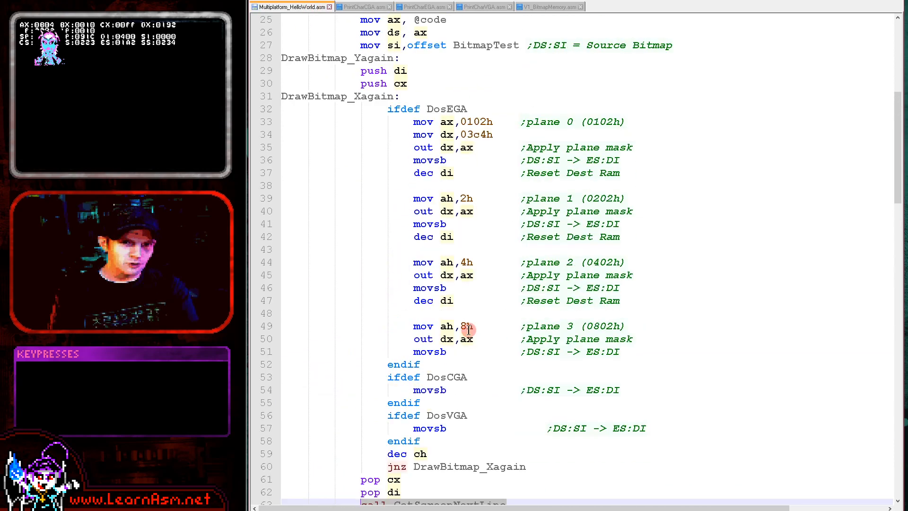
- Comment out the alternate-lines 'xor ax,2000h' in GetScreenNextLine, then restore it
scroll("down", 3)
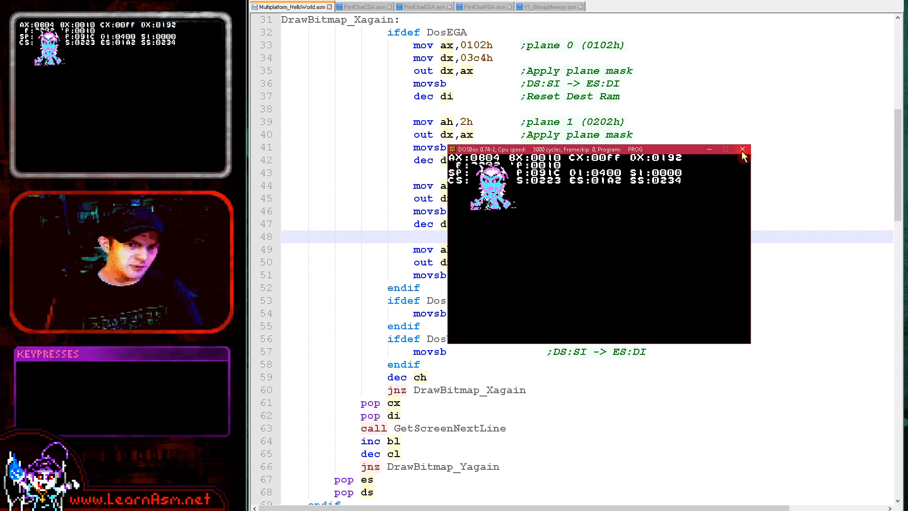
left_click(362, 7)
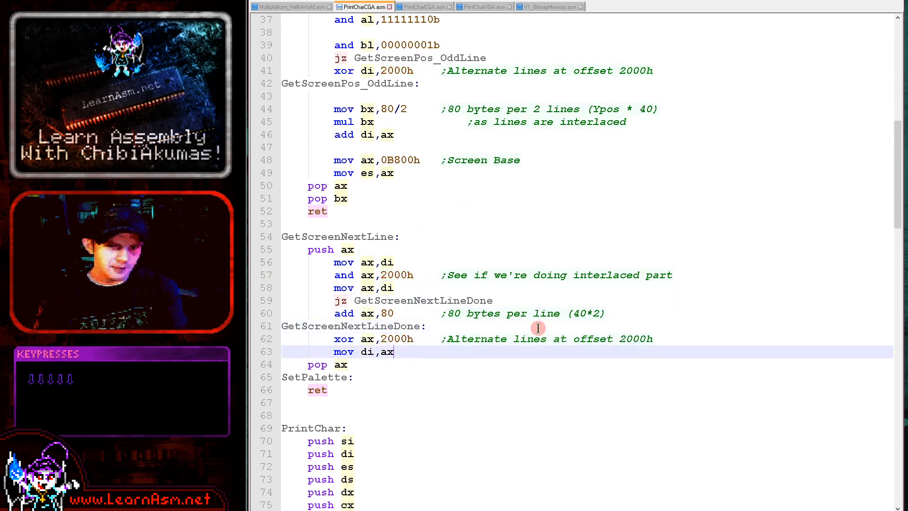
type(";")
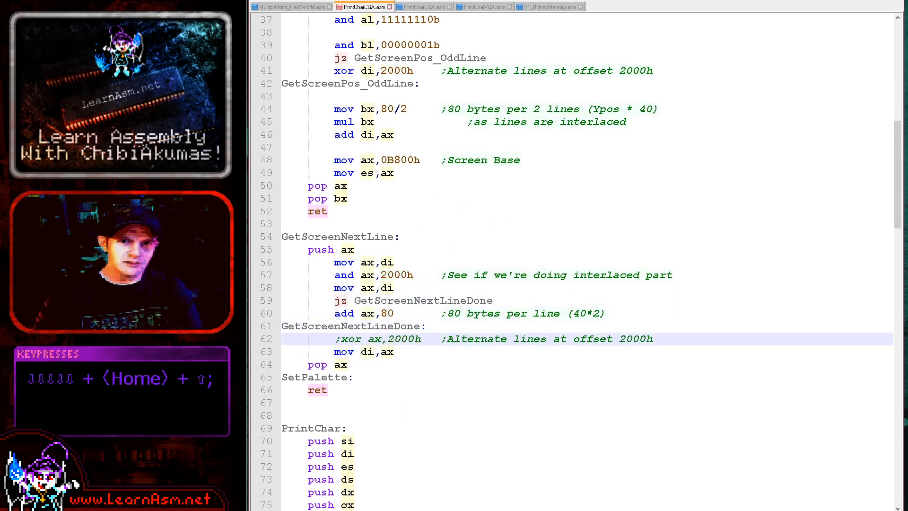
key("f6")
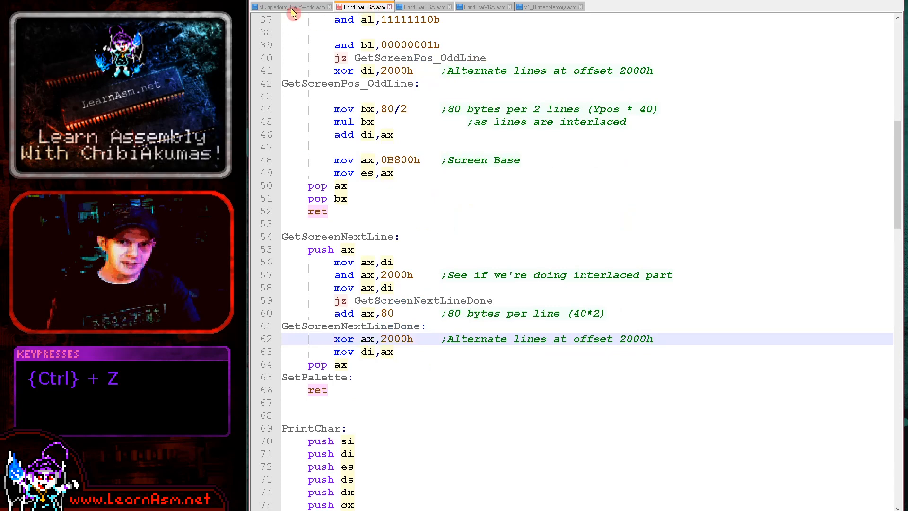
left_click(292, 6)
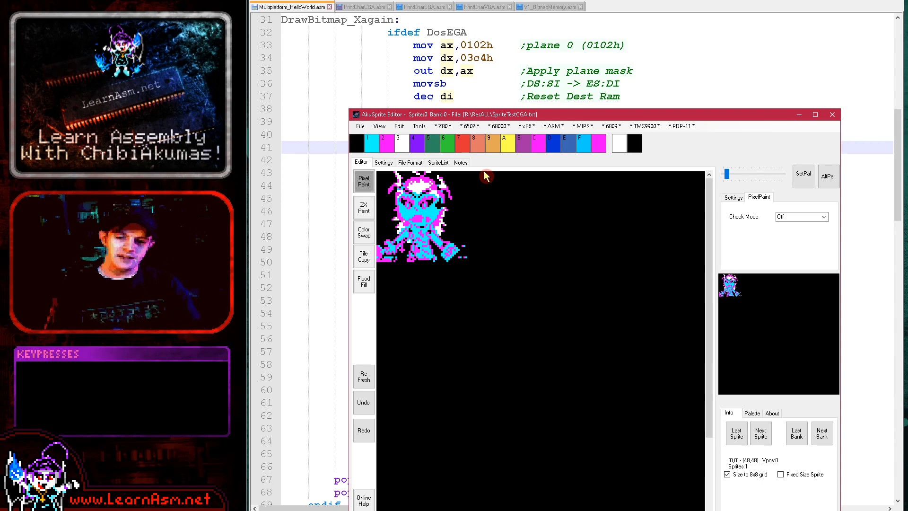
mouse_move(375, 249)
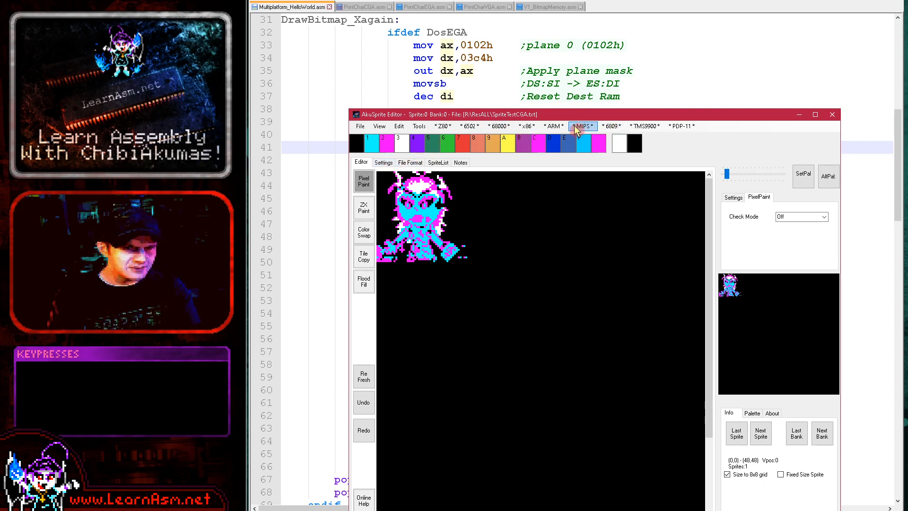
- Browse the AkuSprite Editor menus and close the editor, returning to the source
left_click(526, 126)
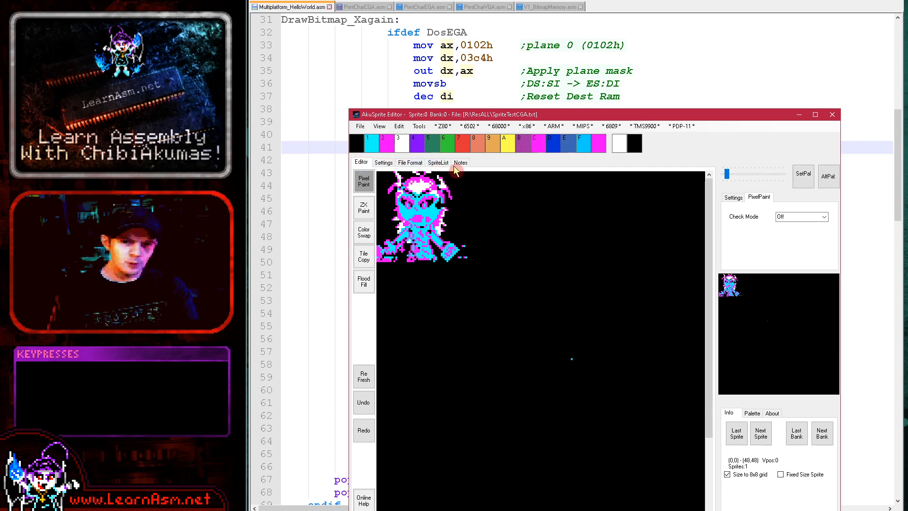
mouse_move(802, 129)
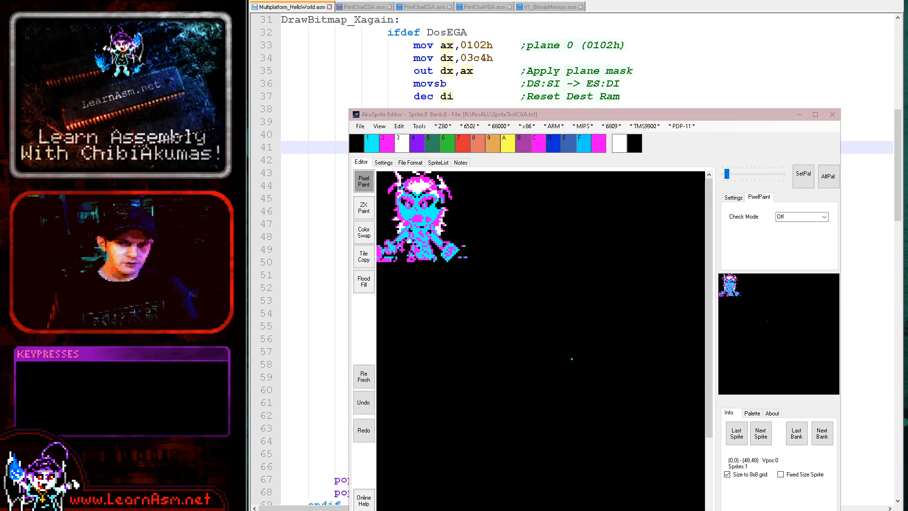
key("Escape")
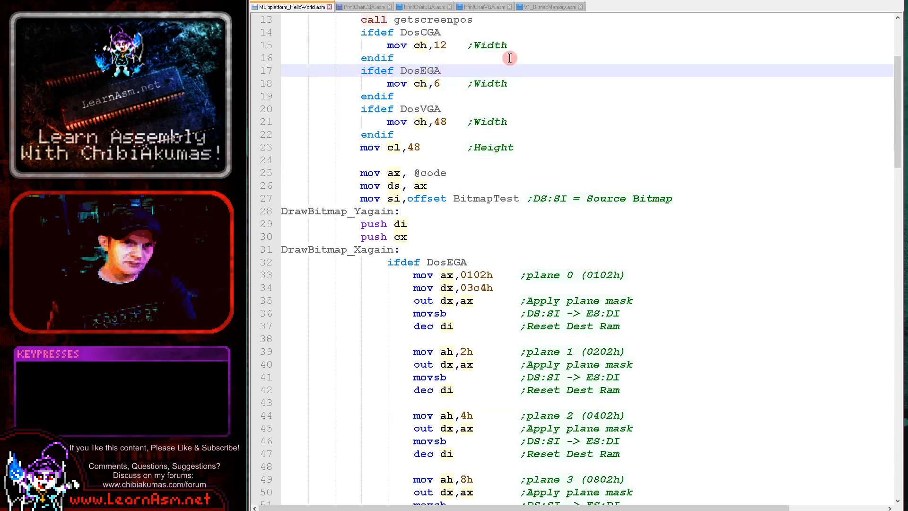
mouse_move(433, 37)
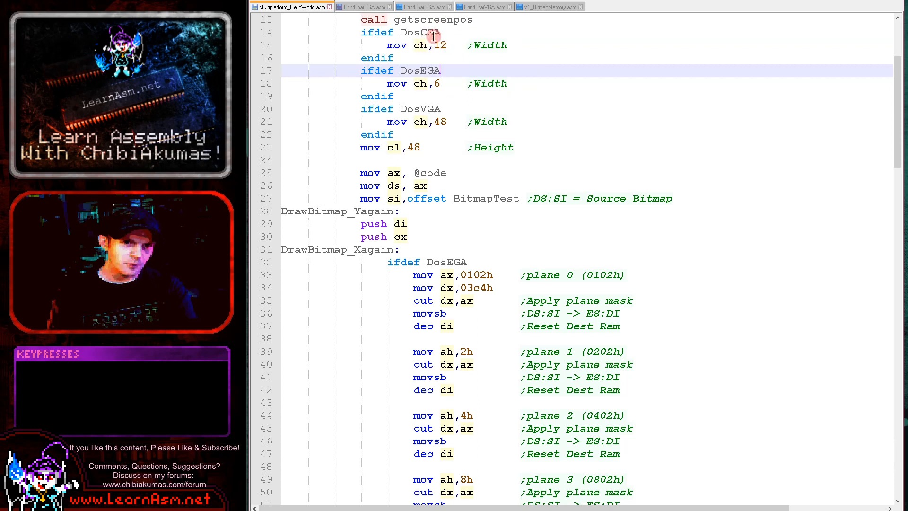